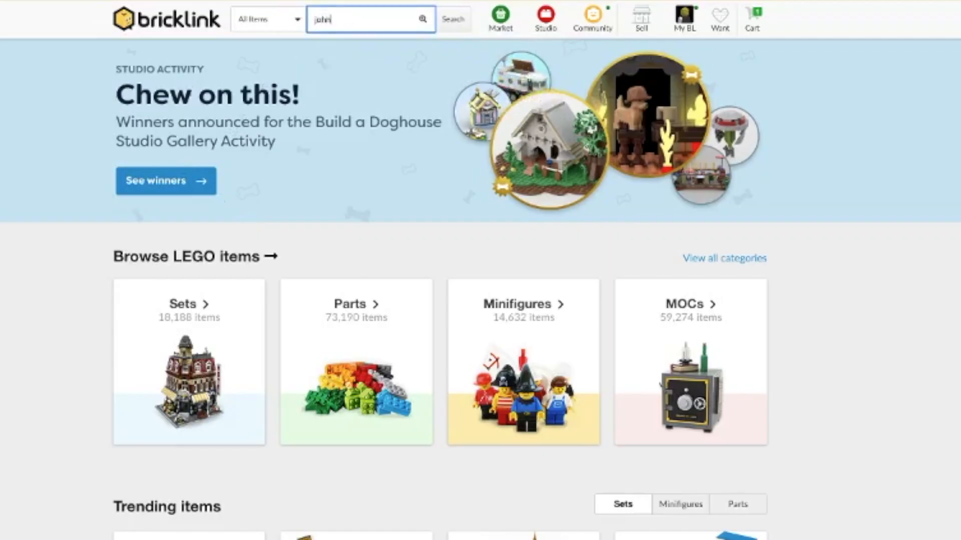
Step: Find the Johnny Thunder mosaic, add its parts to a wanted list, and auto-select five USA stores (~US $479)
{"action": "left_click", "coordinate": [452, 19]}
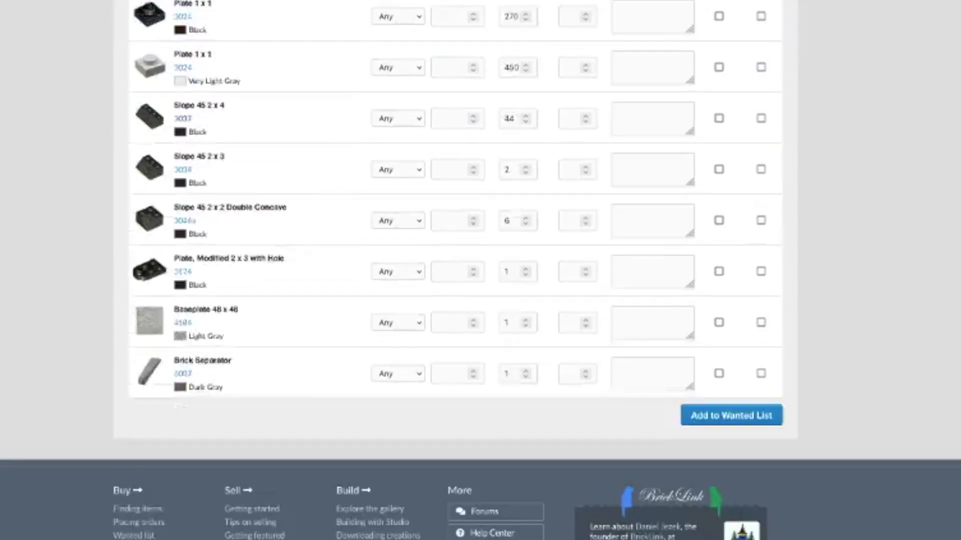
{"action": "left_click", "coordinate": [731, 415]}
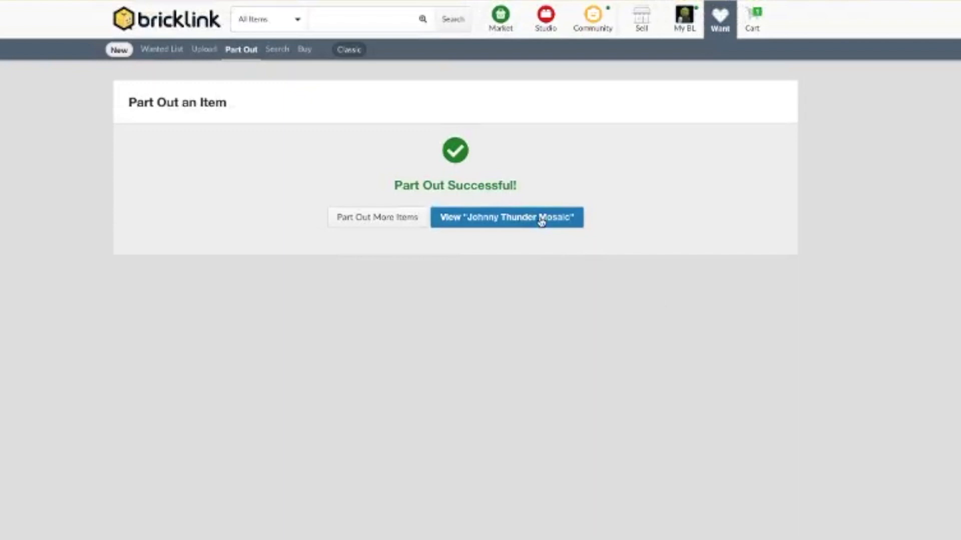
{"action": "left_click", "coordinate": [505, 218]}
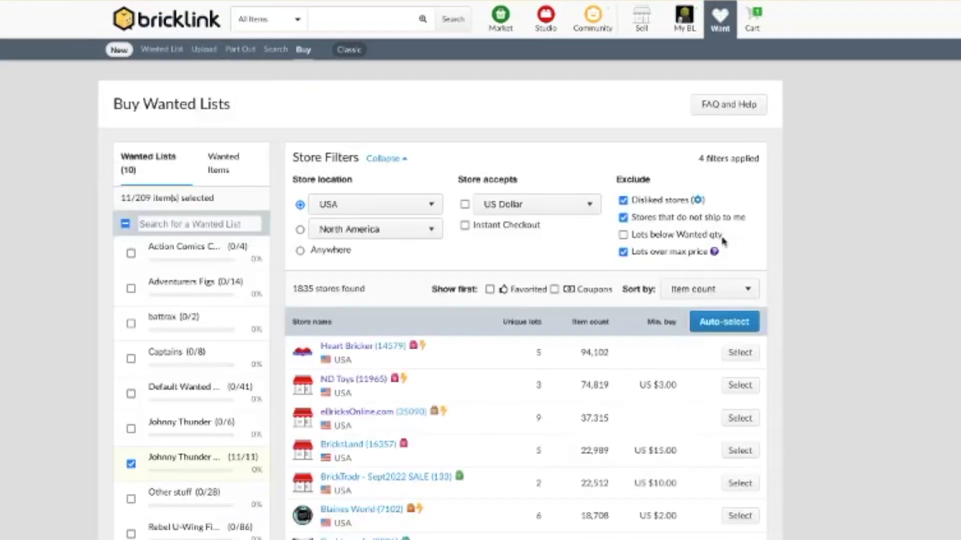
{"action": "left_click", "coordinate": [724, 322]}
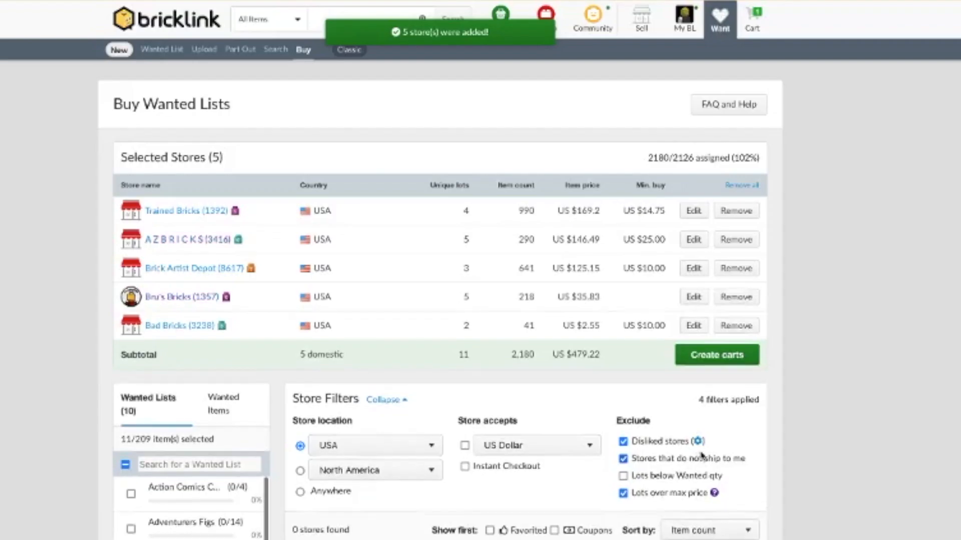